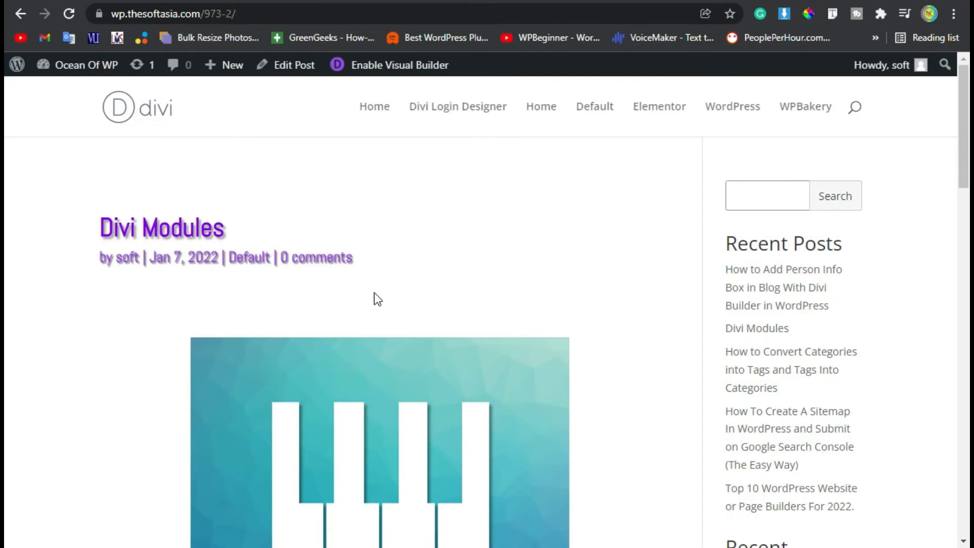
Scroll the Divi Modules post, enable the Visual Builder, and scroll below the John Joe module.
scroll(down, 3)
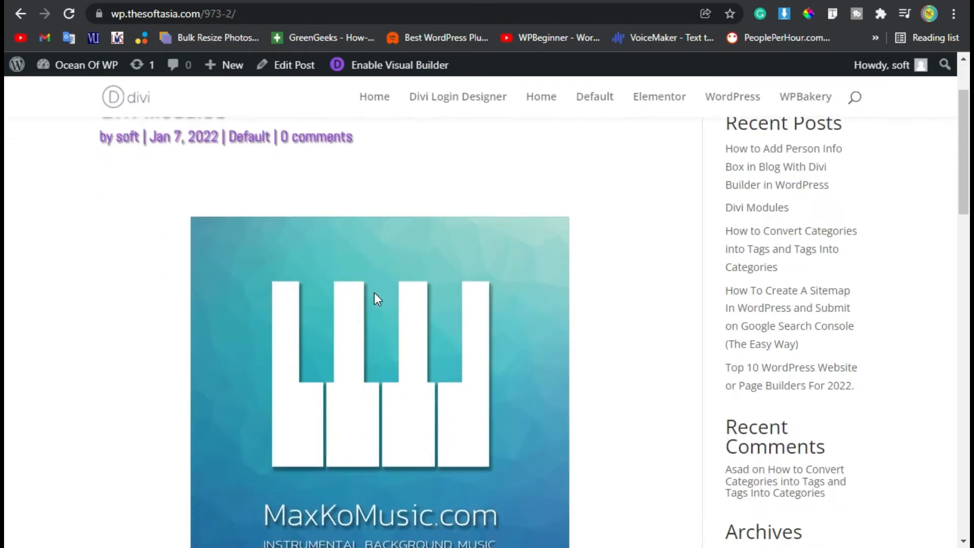
scroll(down, 3)
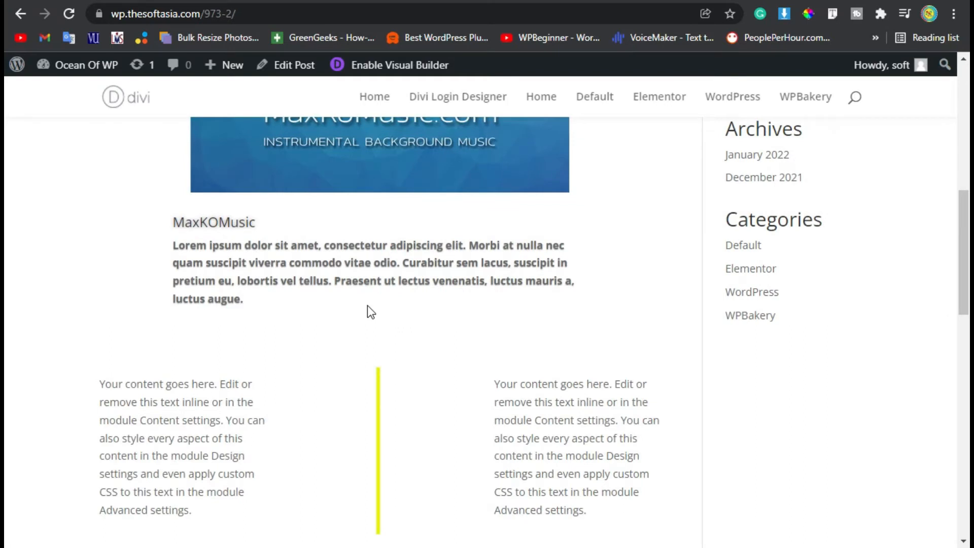
mouse_move(352, 310)
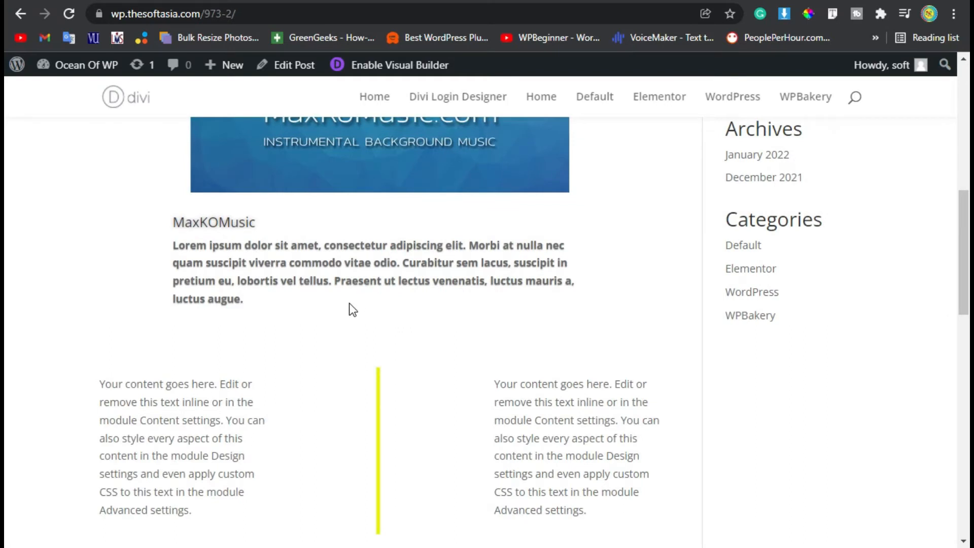
scroll(down, 3)
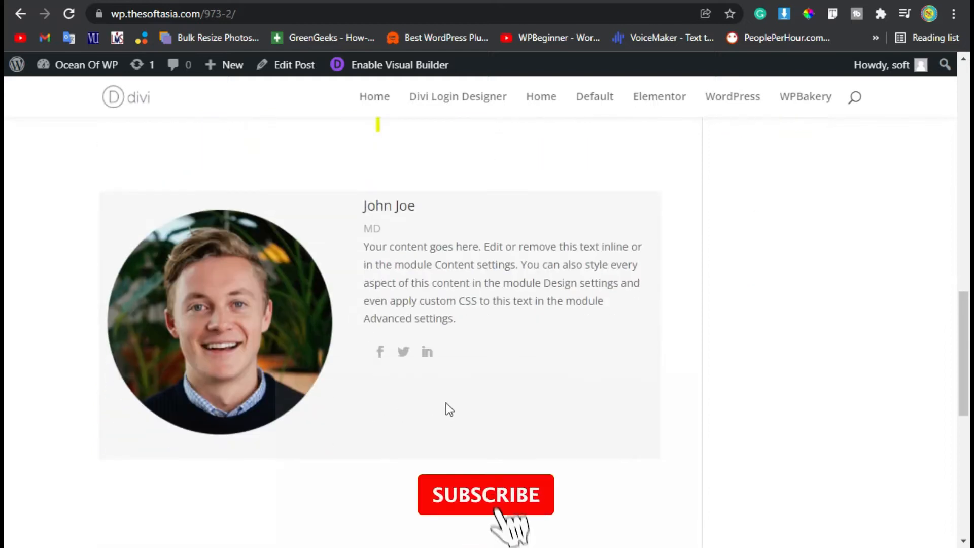
click(486, 493)
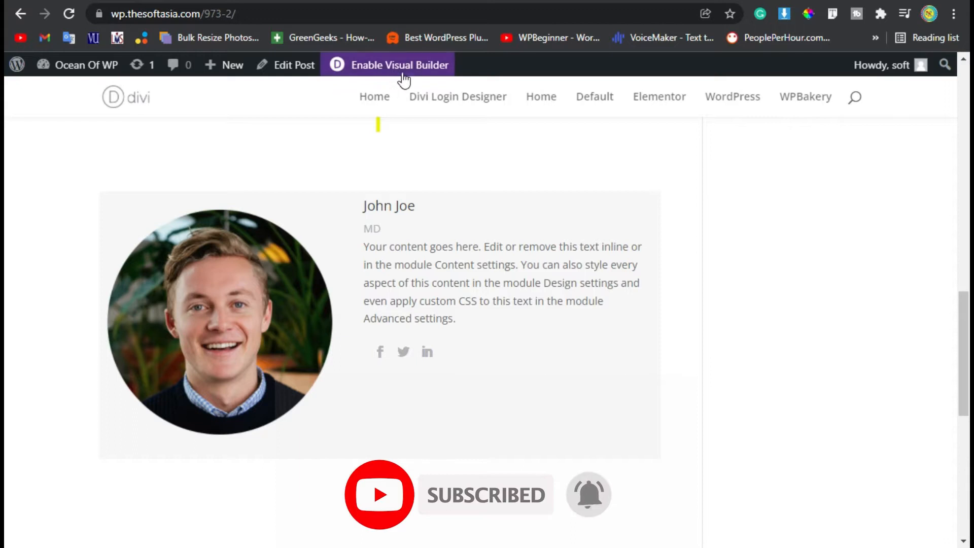
click(399, 64)
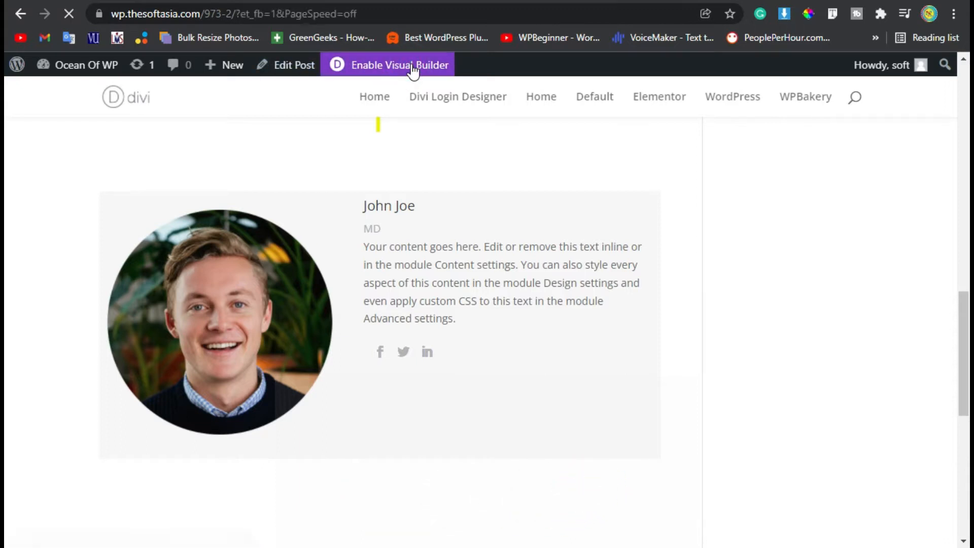
click(396, 64)
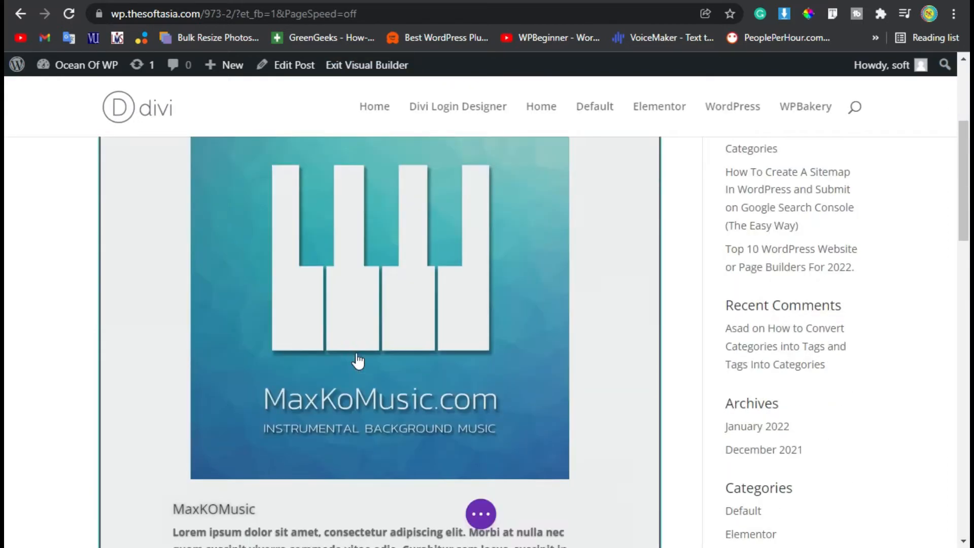
scroll(down, 3)
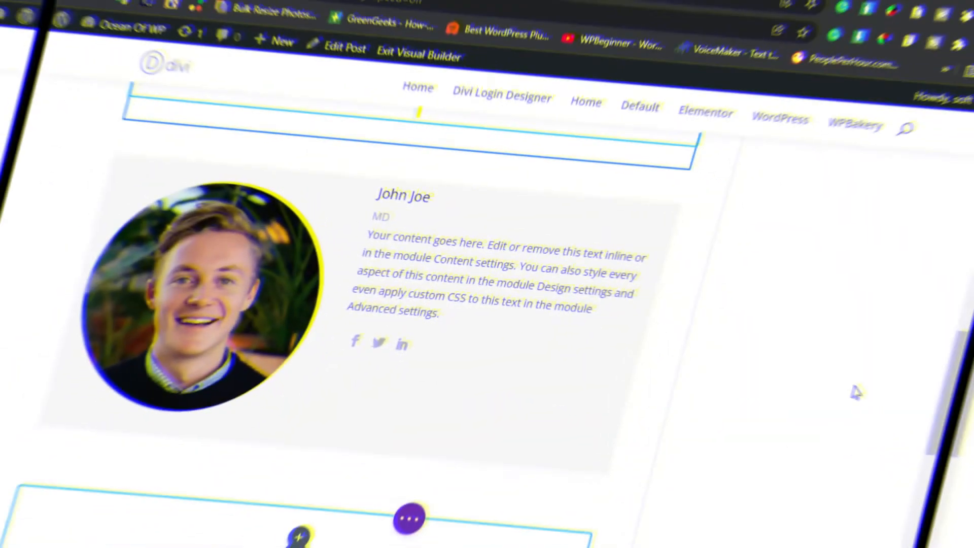
scroll(down, 3)
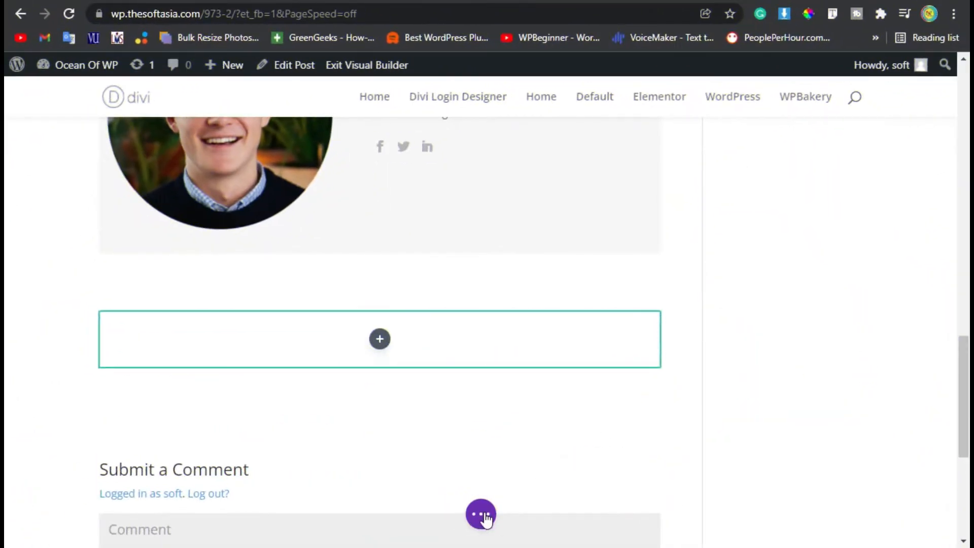
Export the layout from Portability under the file name 'Divi Page'.
click(481, 514)
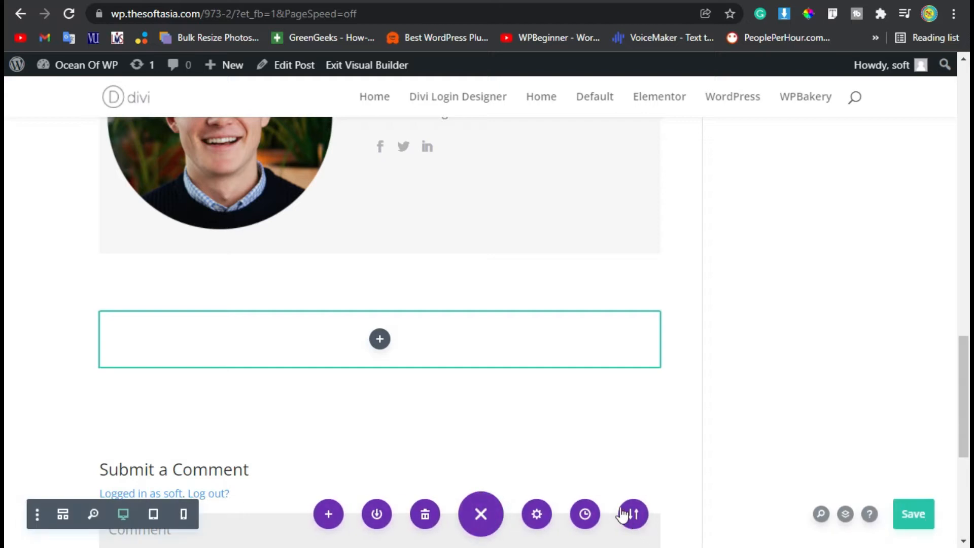
click(632, 513)
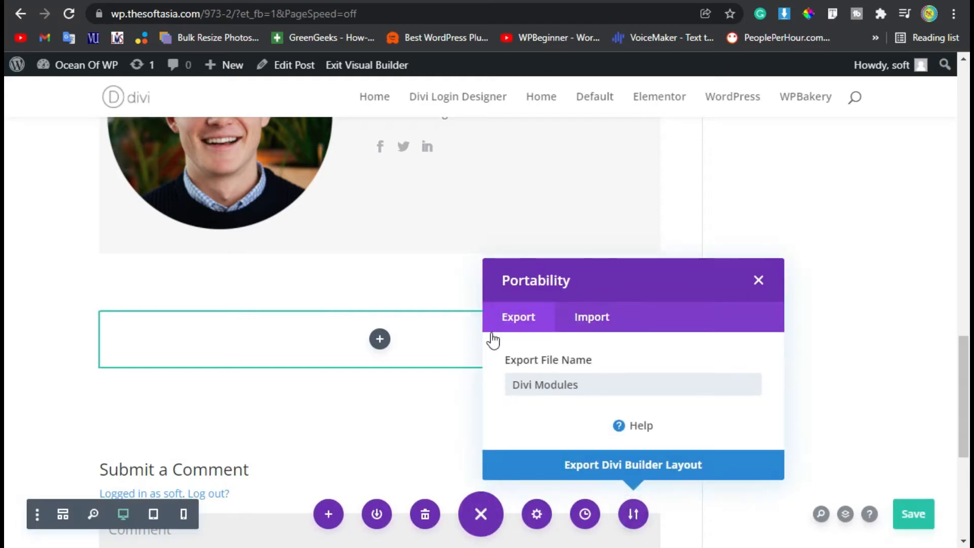
click(590, 317)
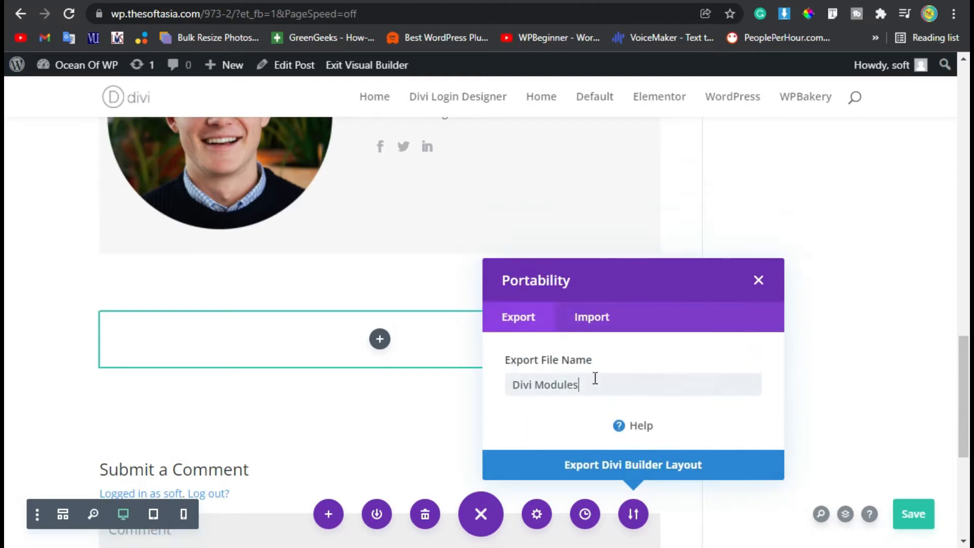
mouse_move(533, 366)
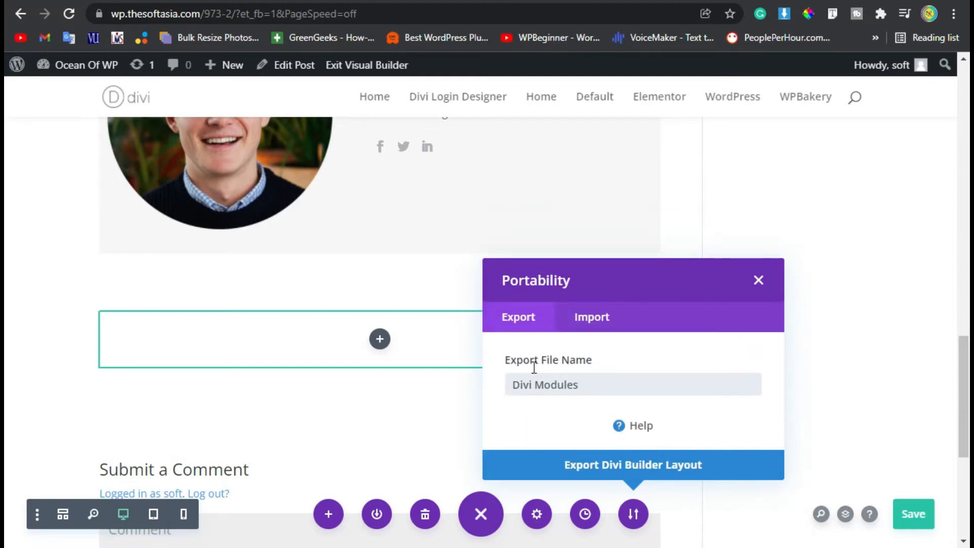
triple_click(544, 384)
text(Pag)
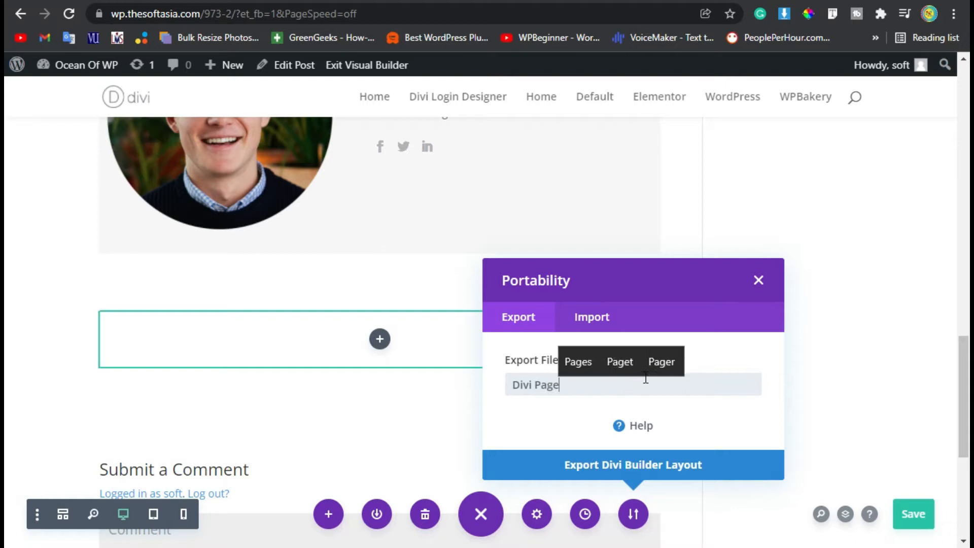
mouse_move(674, 464)
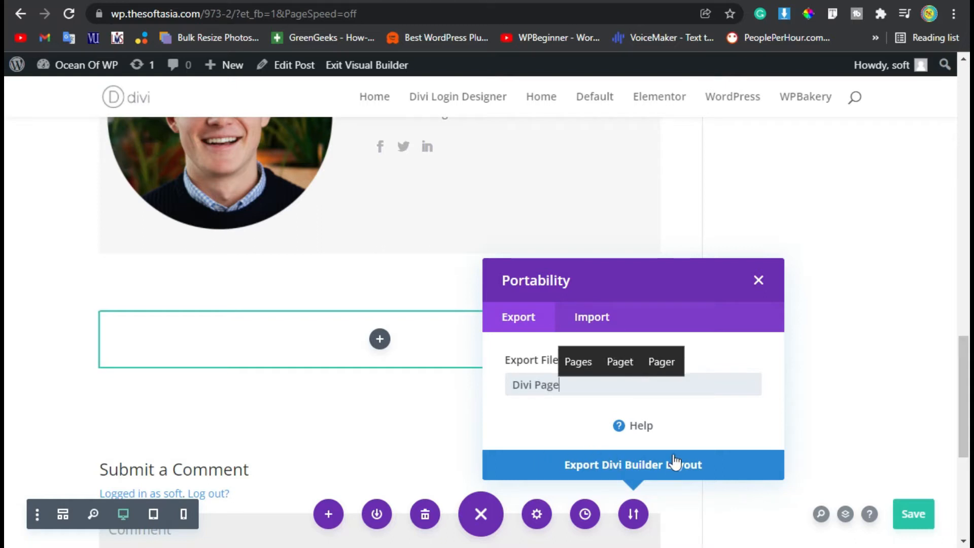
click(633, 464)
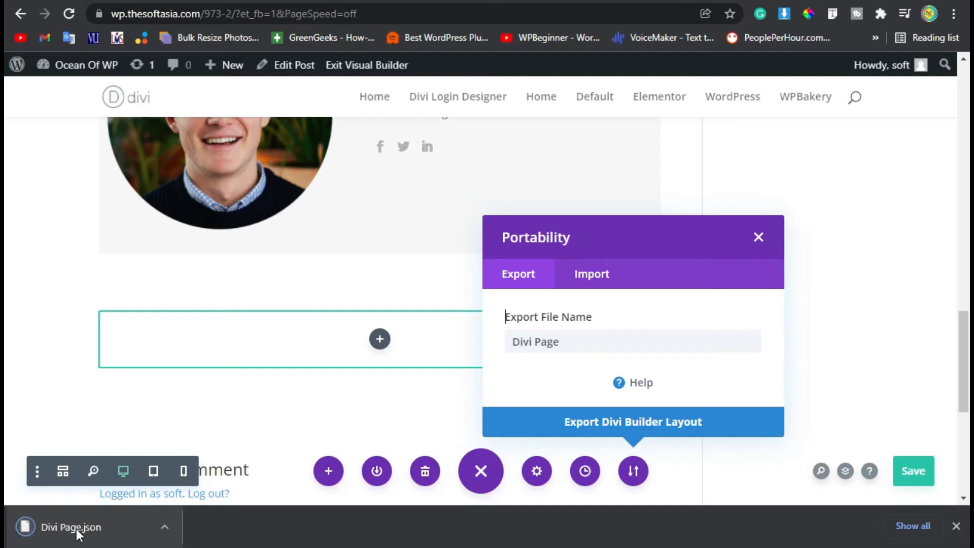
mouse_move(119, 532)
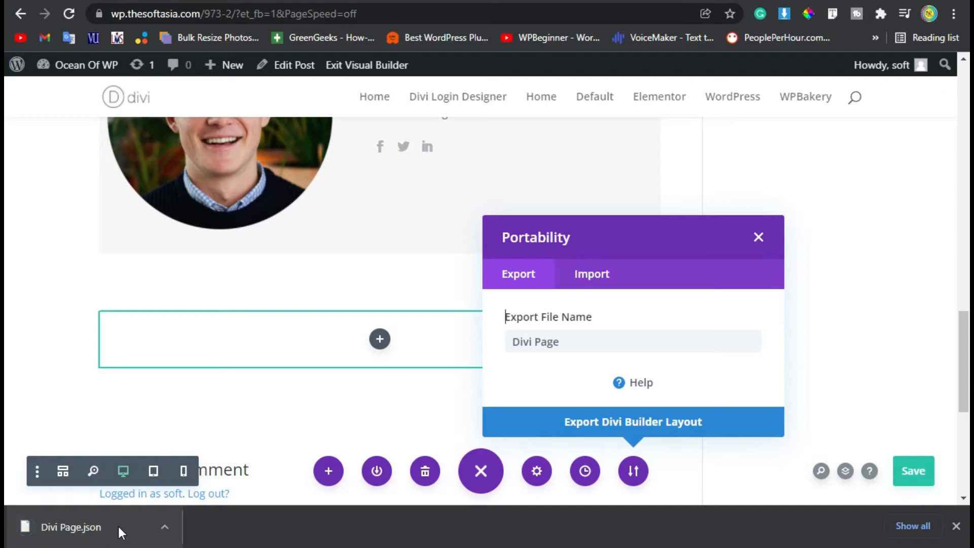
mouse_move(208, 497)
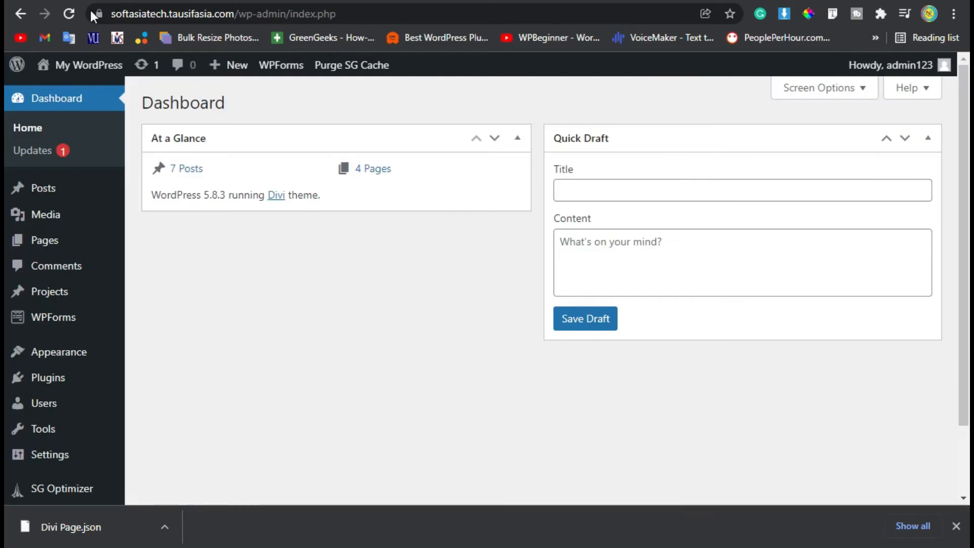
mouse_move(439, 297)
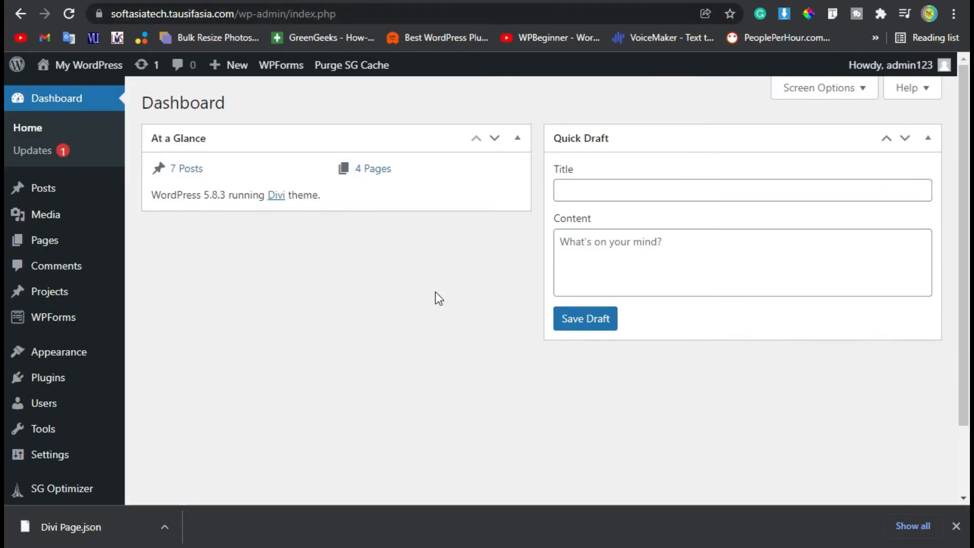
mouse_move(44, 241)
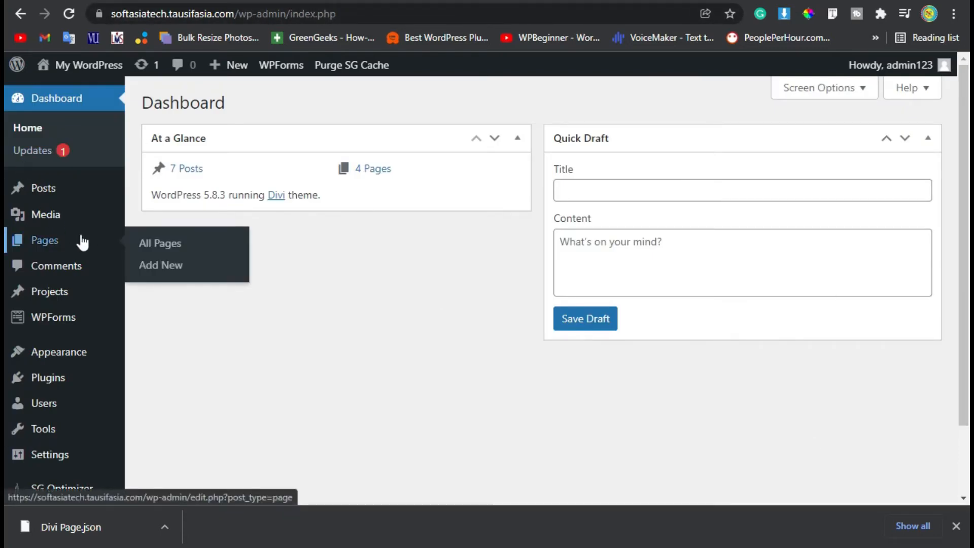
mouse_move(99, 244)
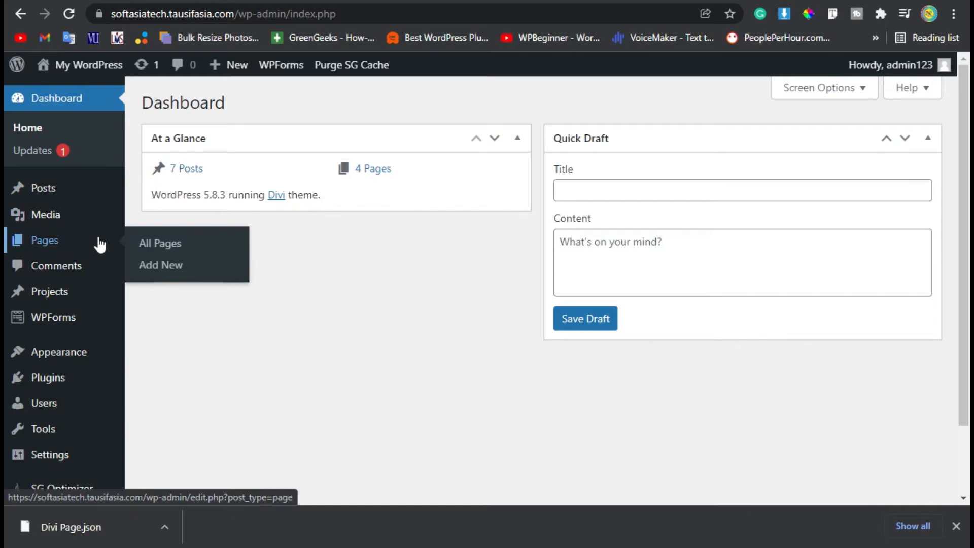
Open the site's Pages list to add a new page.
click(159, 243)
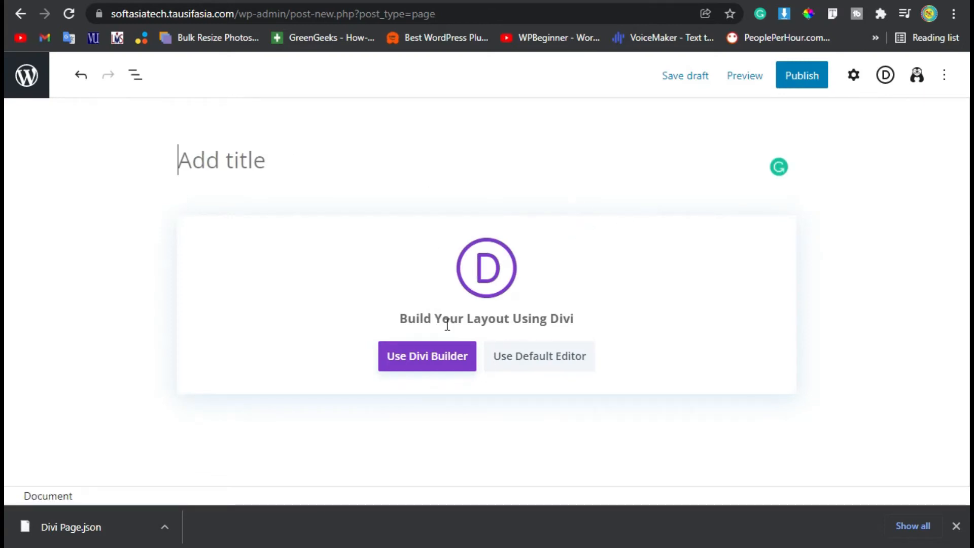
Choose Use Divi Builder and start building the new page from scratch.
click(426, 356)
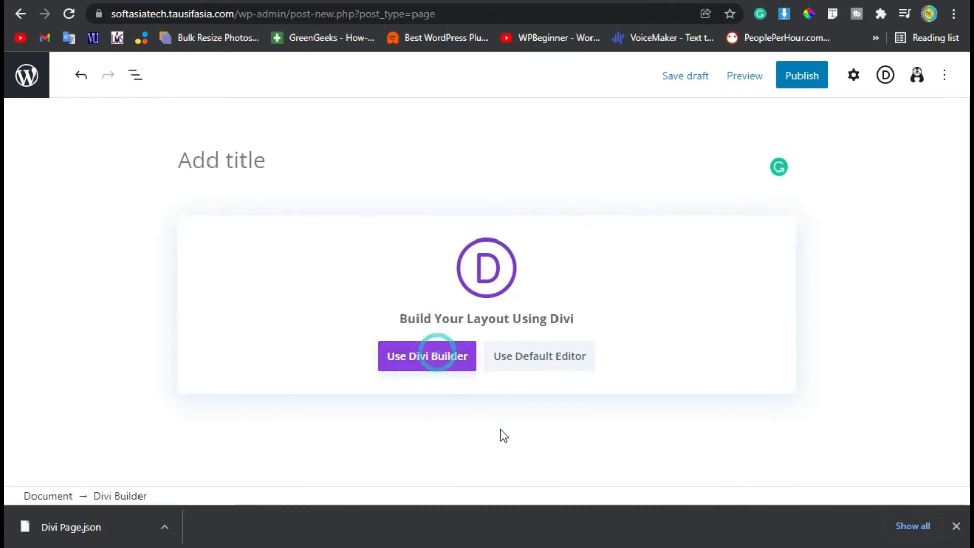
click(426, 356)
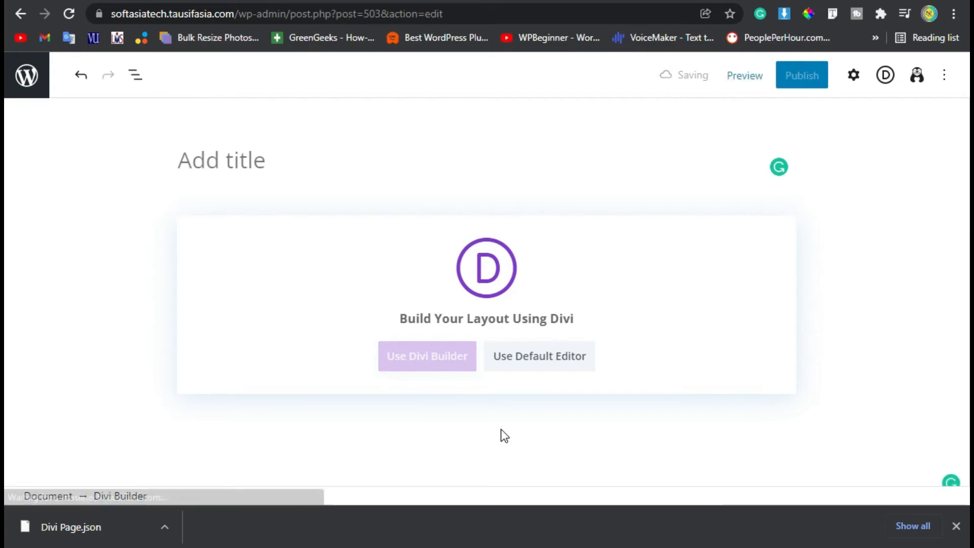
click(426, 356)
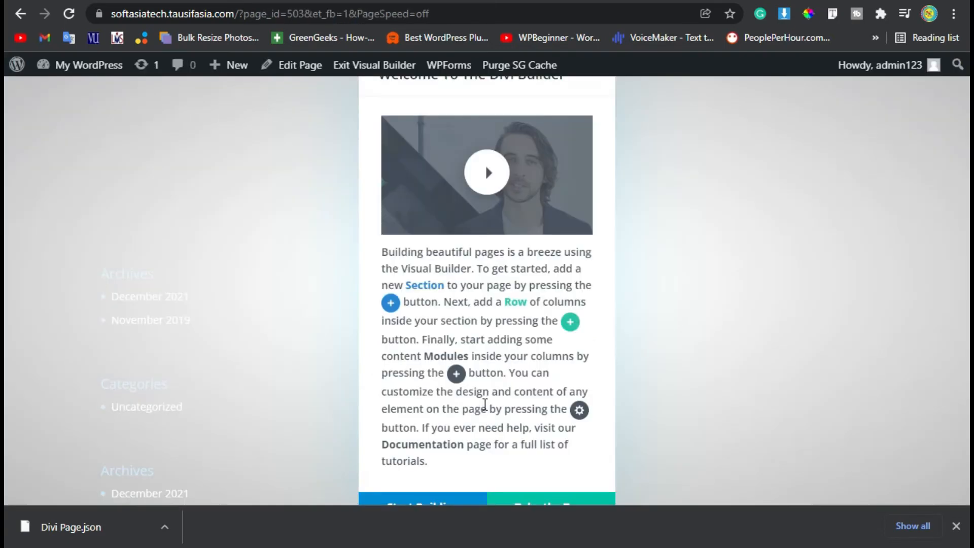
mouse_move(483, 474)
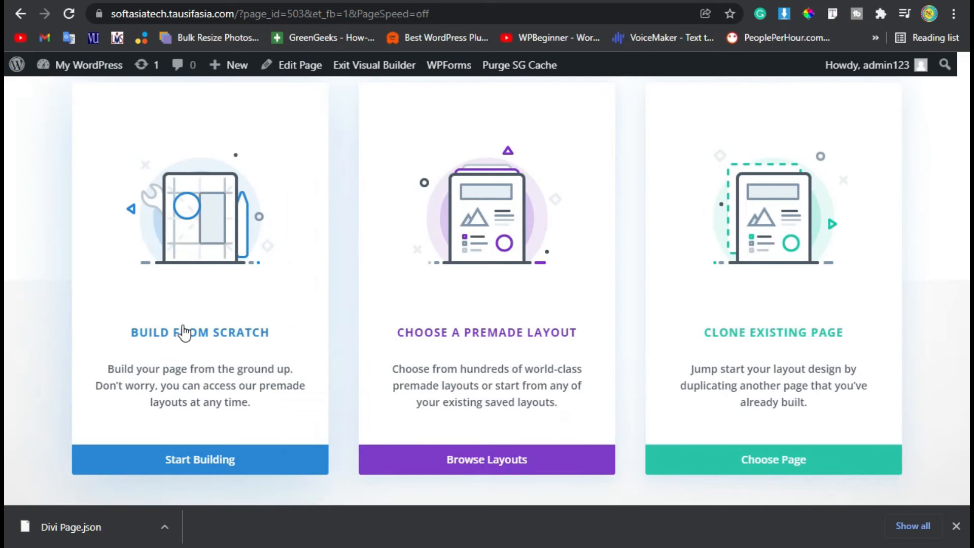
mouse_move(160, 256)
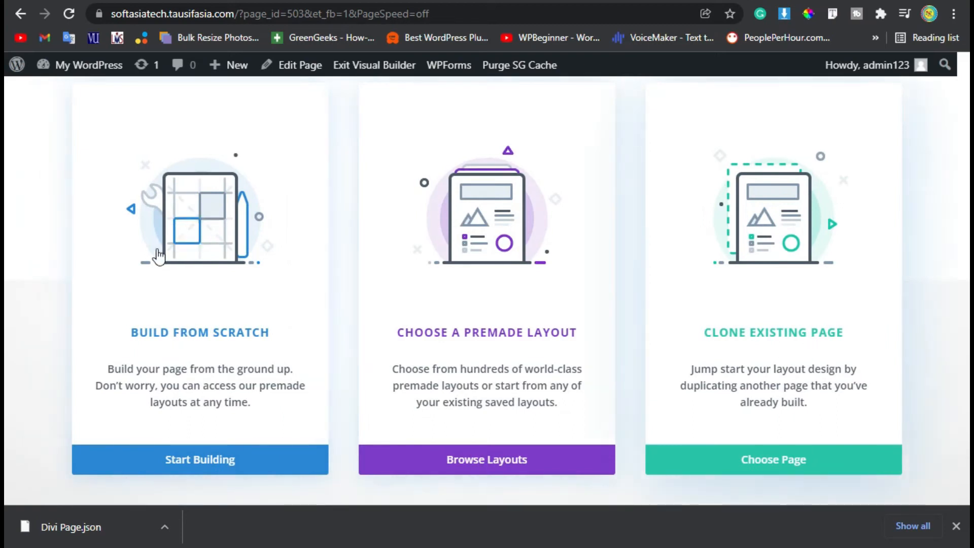
click(199, 459)
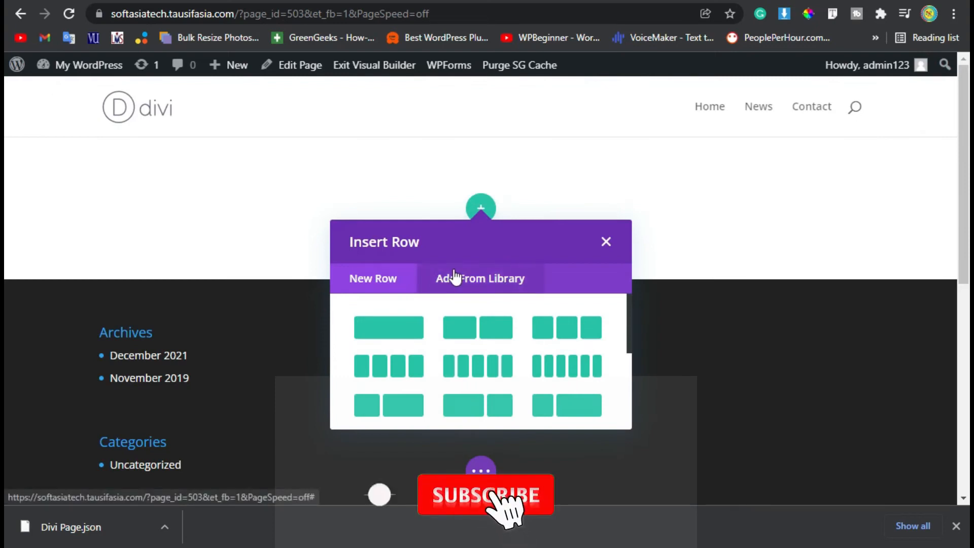
Import Divi Page.json through Portability's Import tab, then publish the page.
click(606, 241)
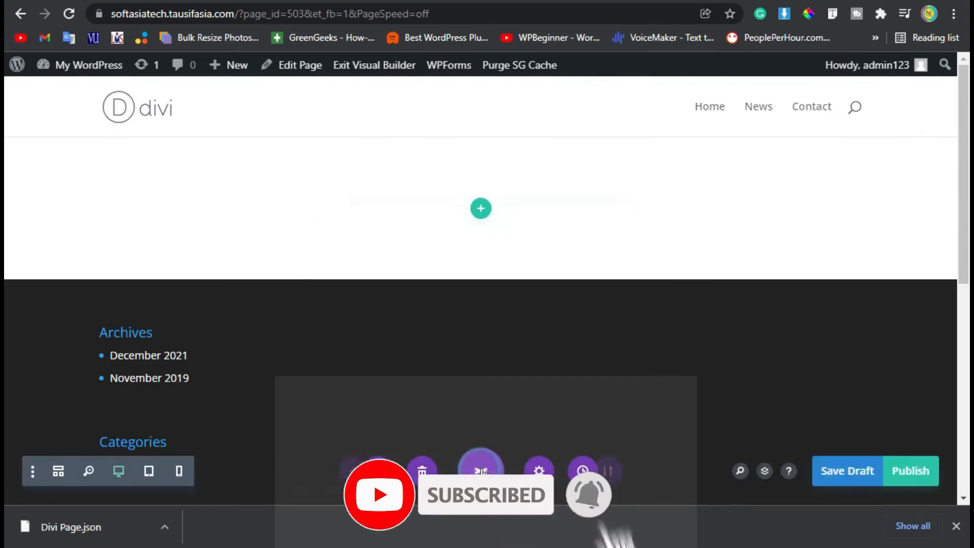
click(632, 463)
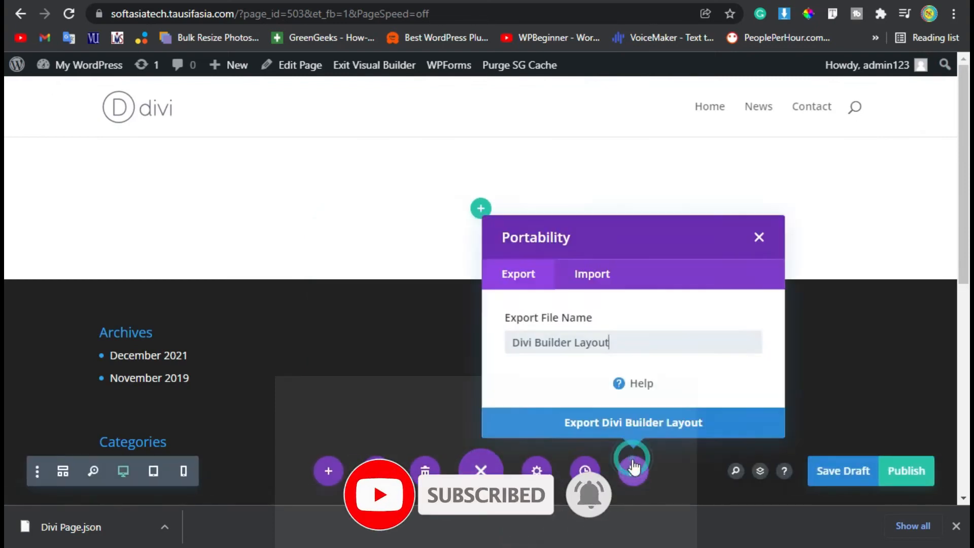
click(591, 274)
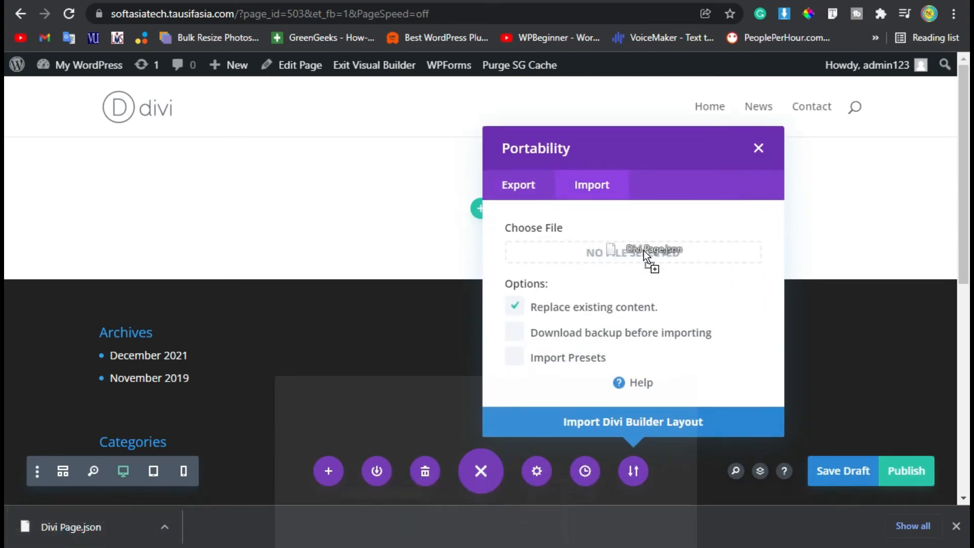
click(633, 252)
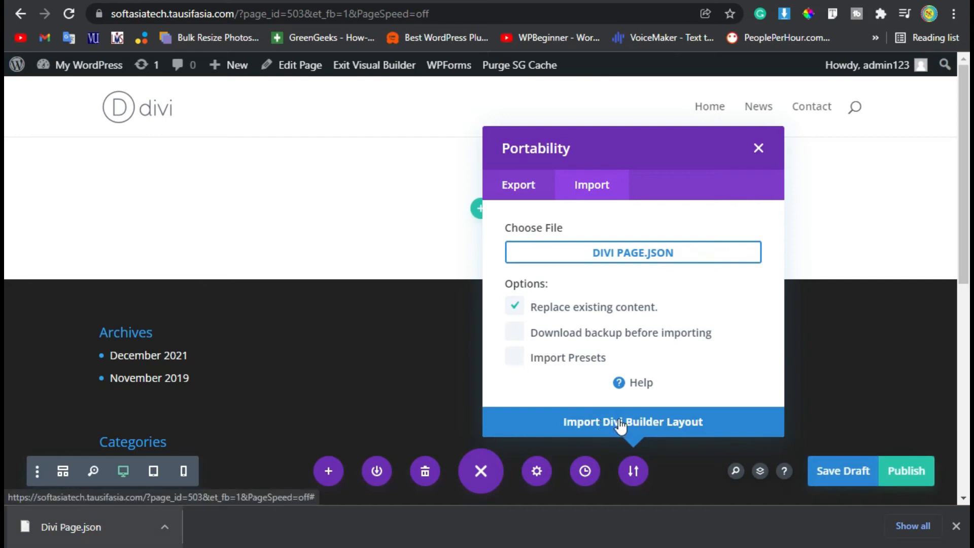
click(633, 421)
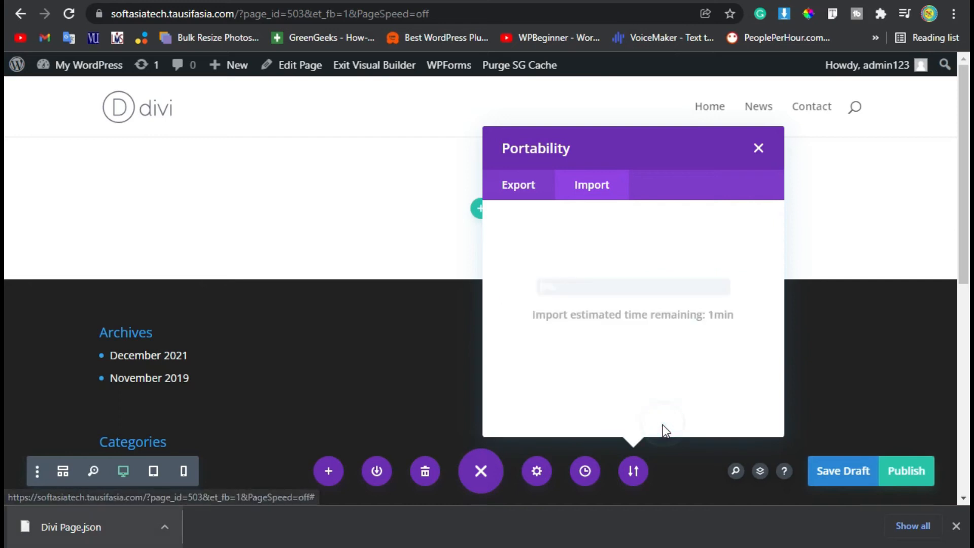
mouse_move(547, 293)
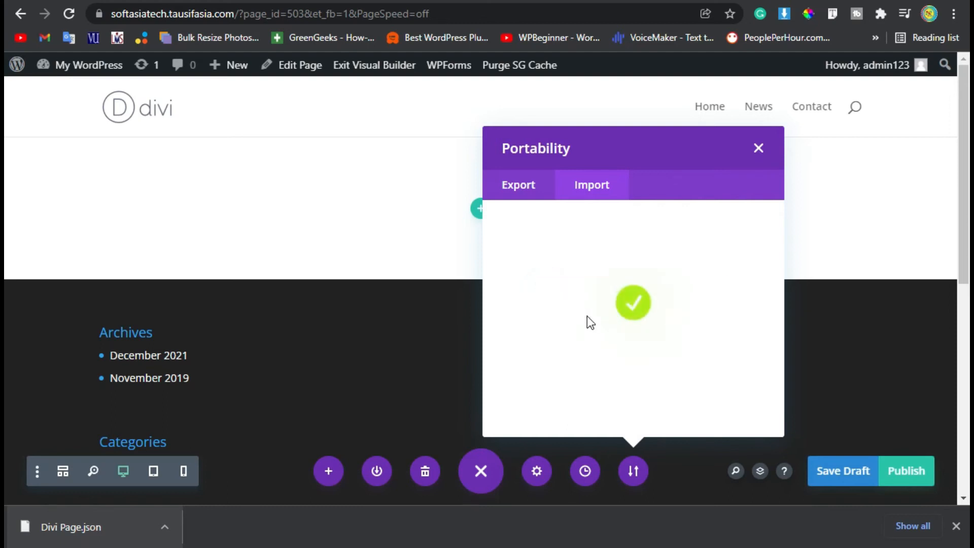
click(758, 148)
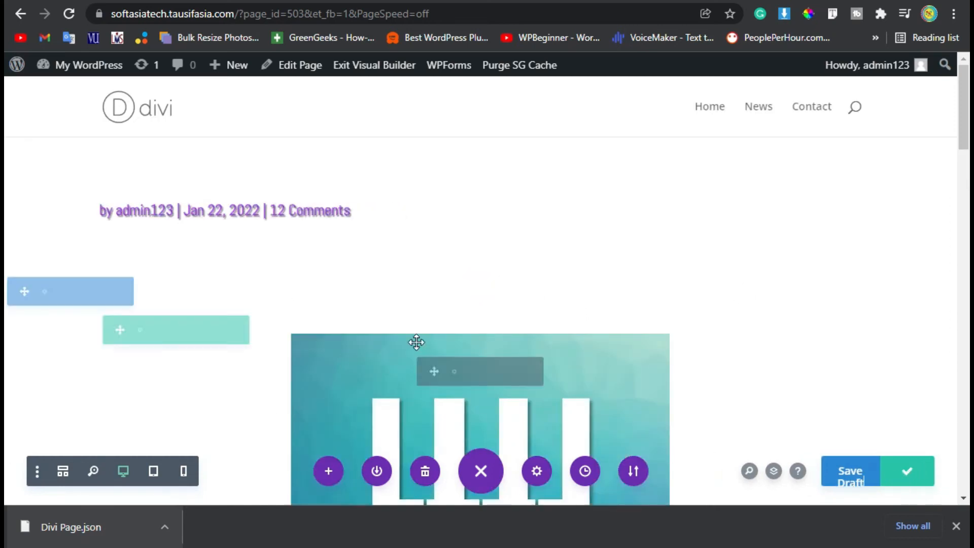
Exit the Visual Builder, scroll the live page, and return to the published page.
click(374, 64)
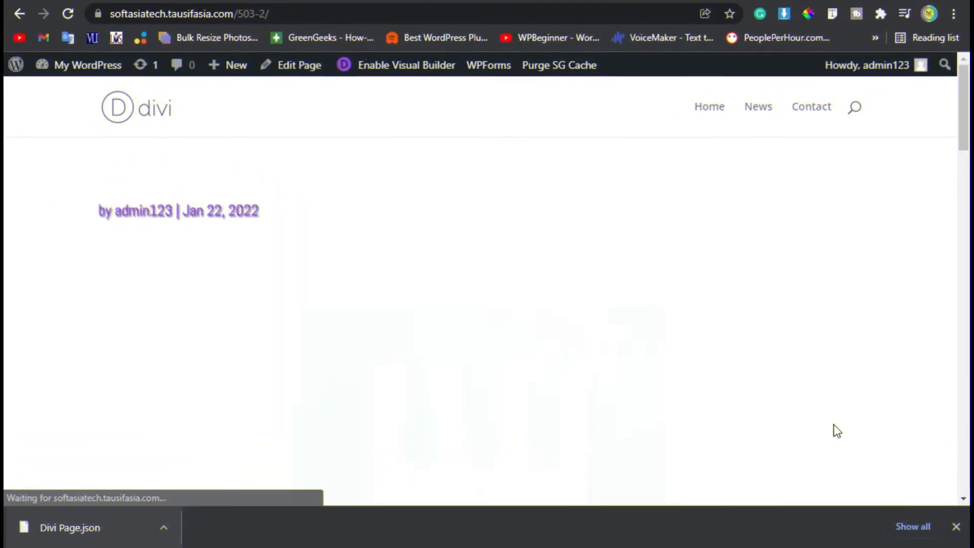
scroll(down, 3)
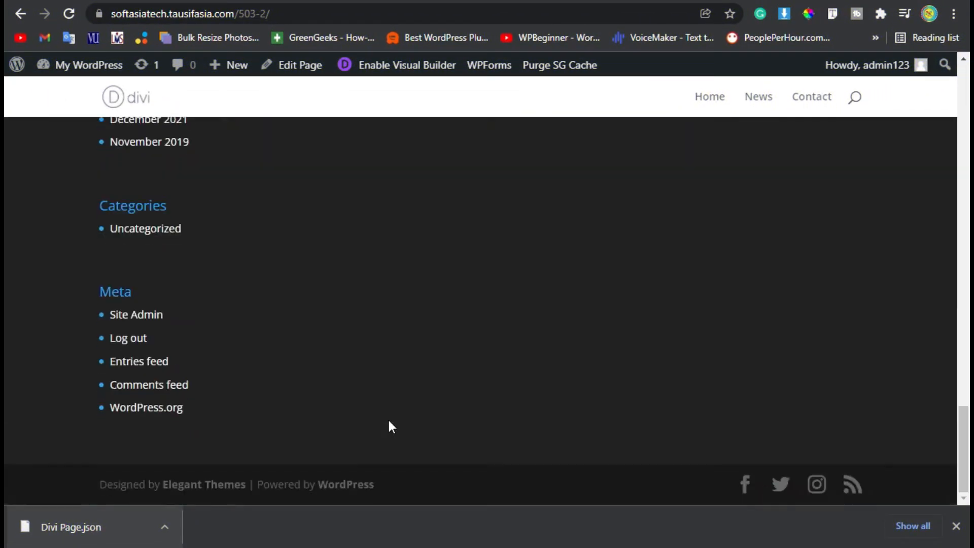
scroll(up, 3)
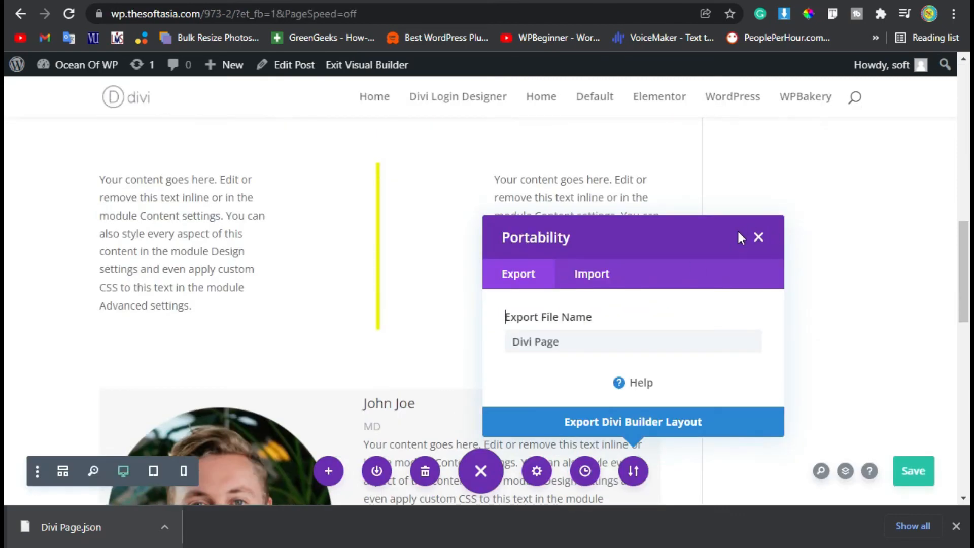
click(759, 237)
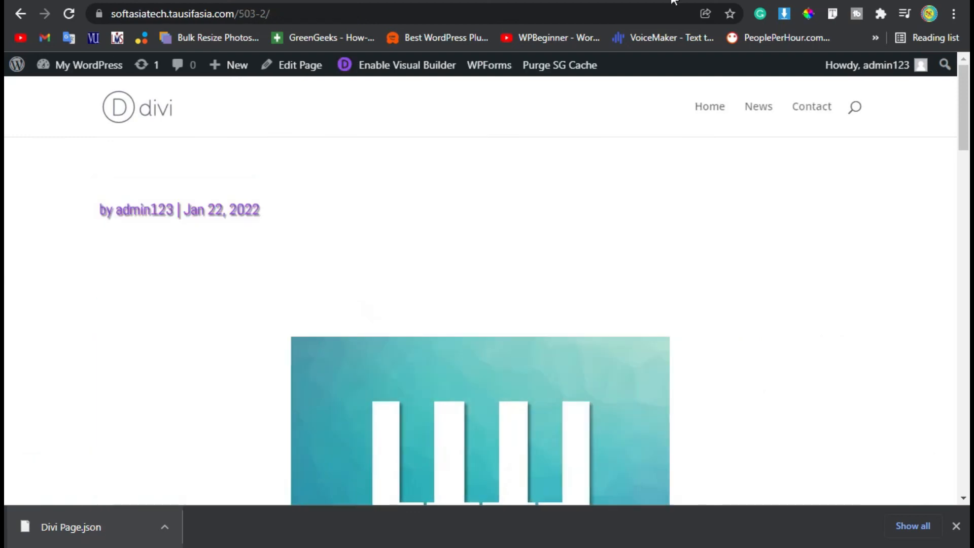
mouse_move(334, 191)
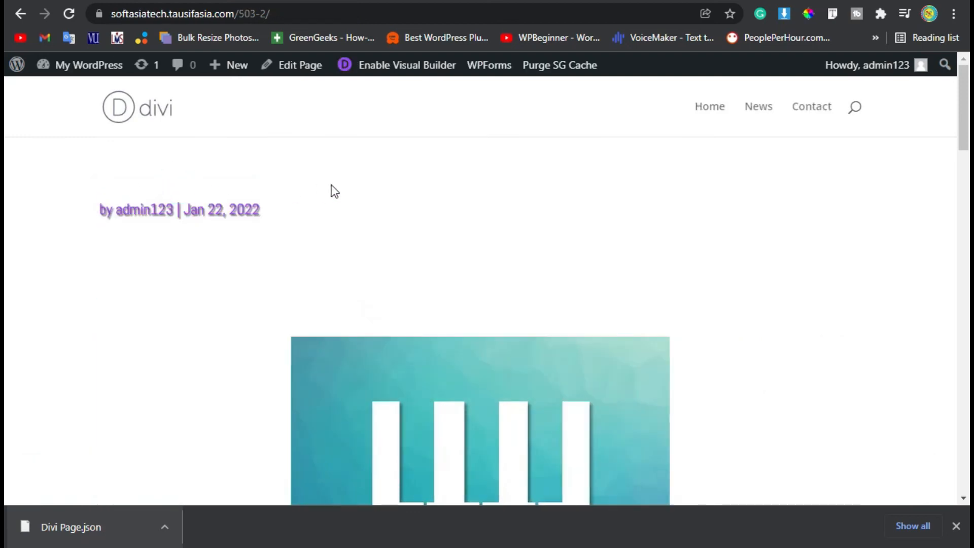
mouse_move(277, 154)
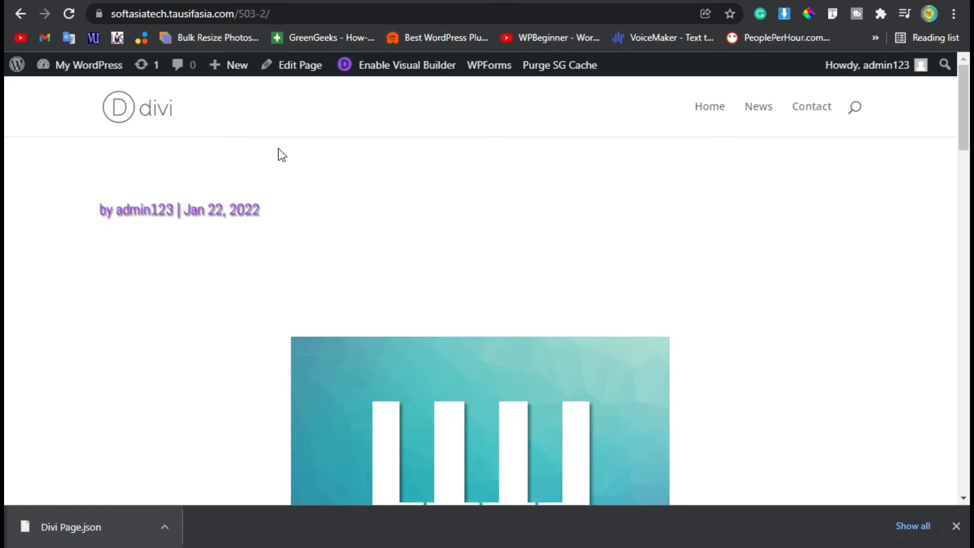
mouse_move(333, 242)
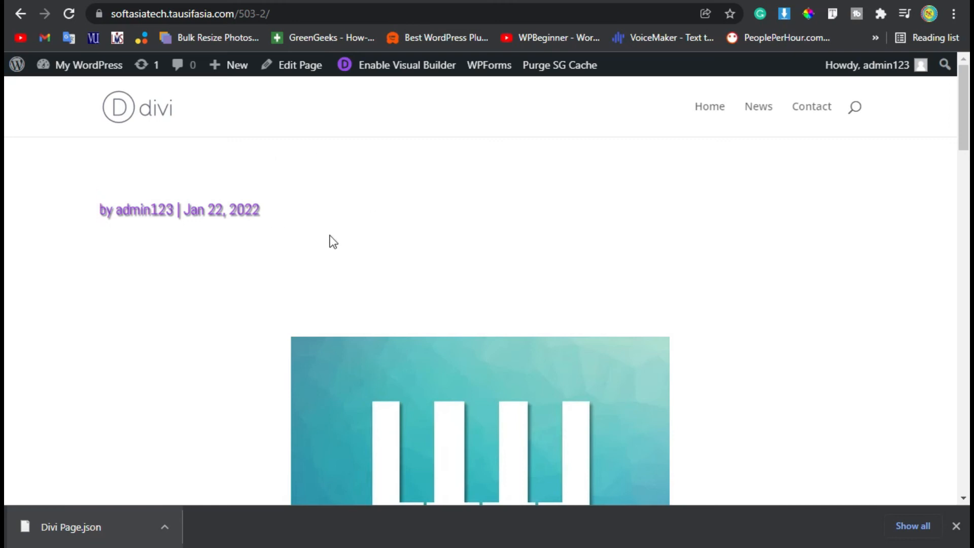
mouse_move(423, 121)
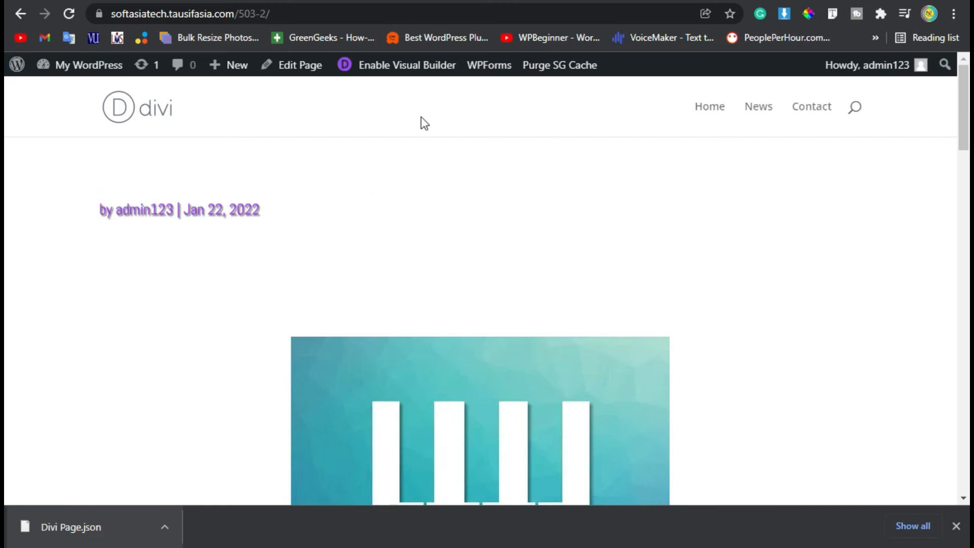